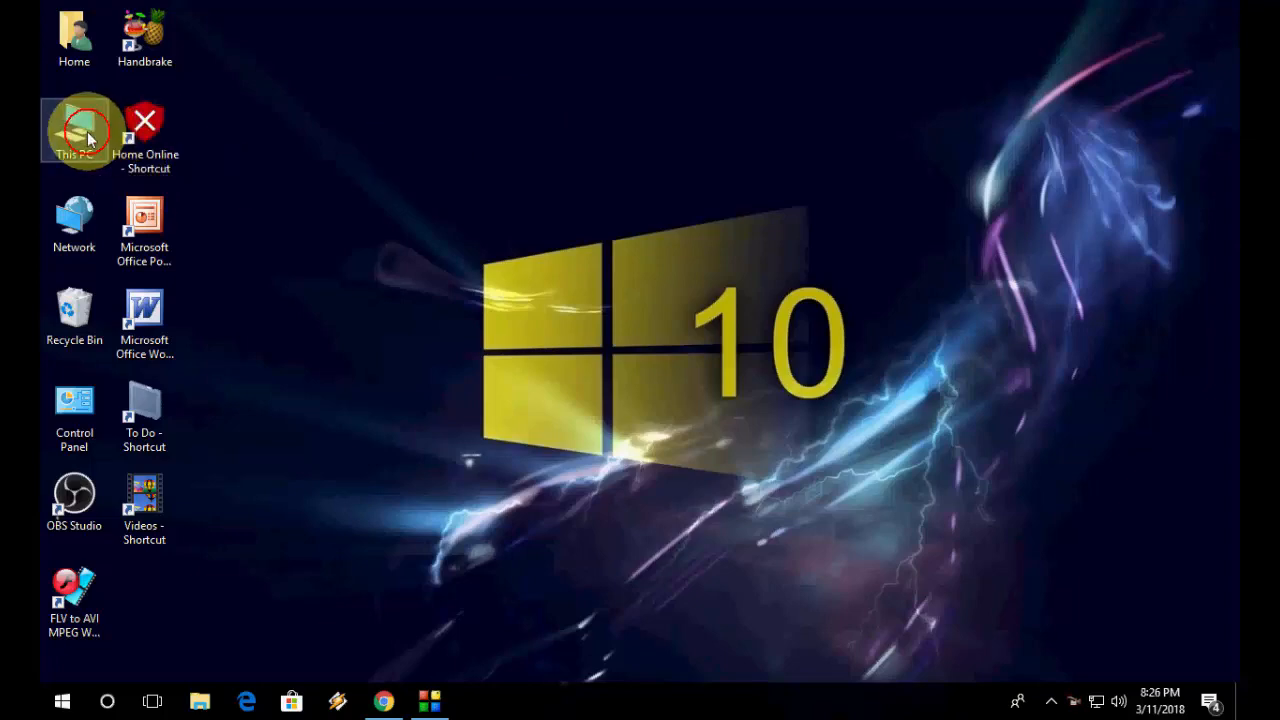
Launch File Explorer from the desktop's This PC icon, showing its folders and drives
{"action": "double_click", "coordinate": [74, 120]}
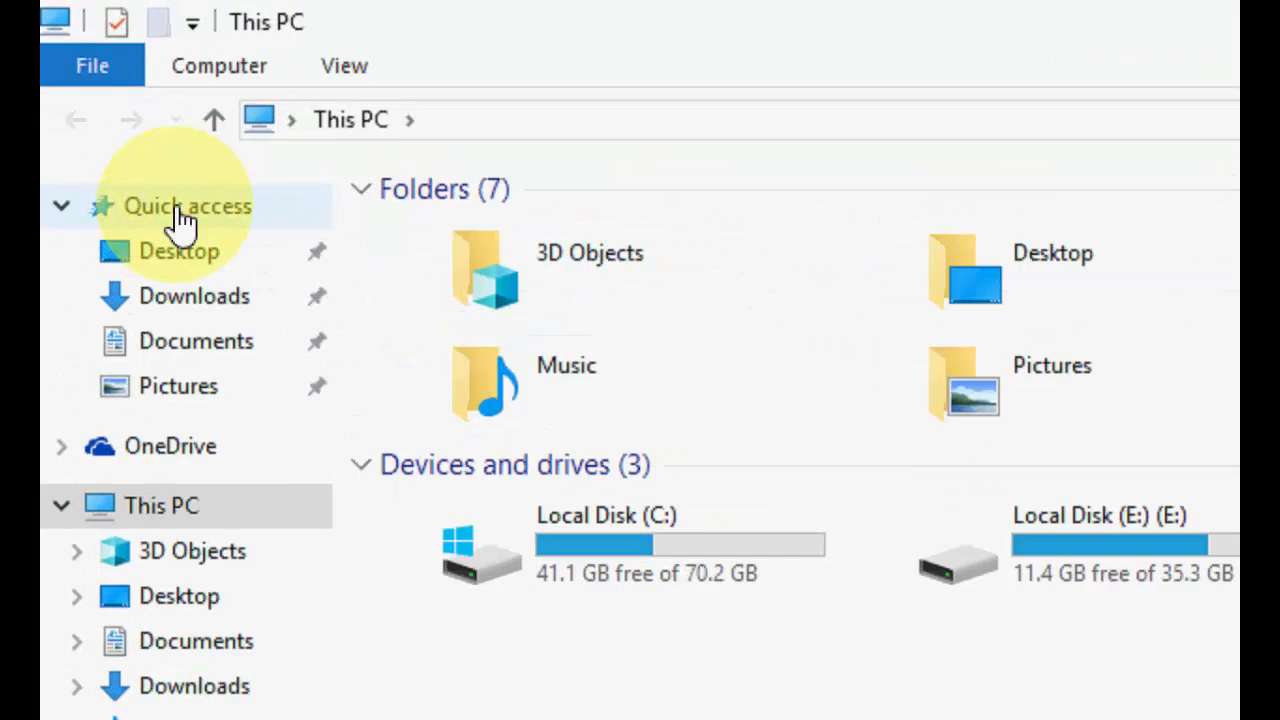
In Quick access folder options, set 'Open File Explorer to' This PC and confirm with OK
{"action": "right_click", "coordinate": [188, 204]}
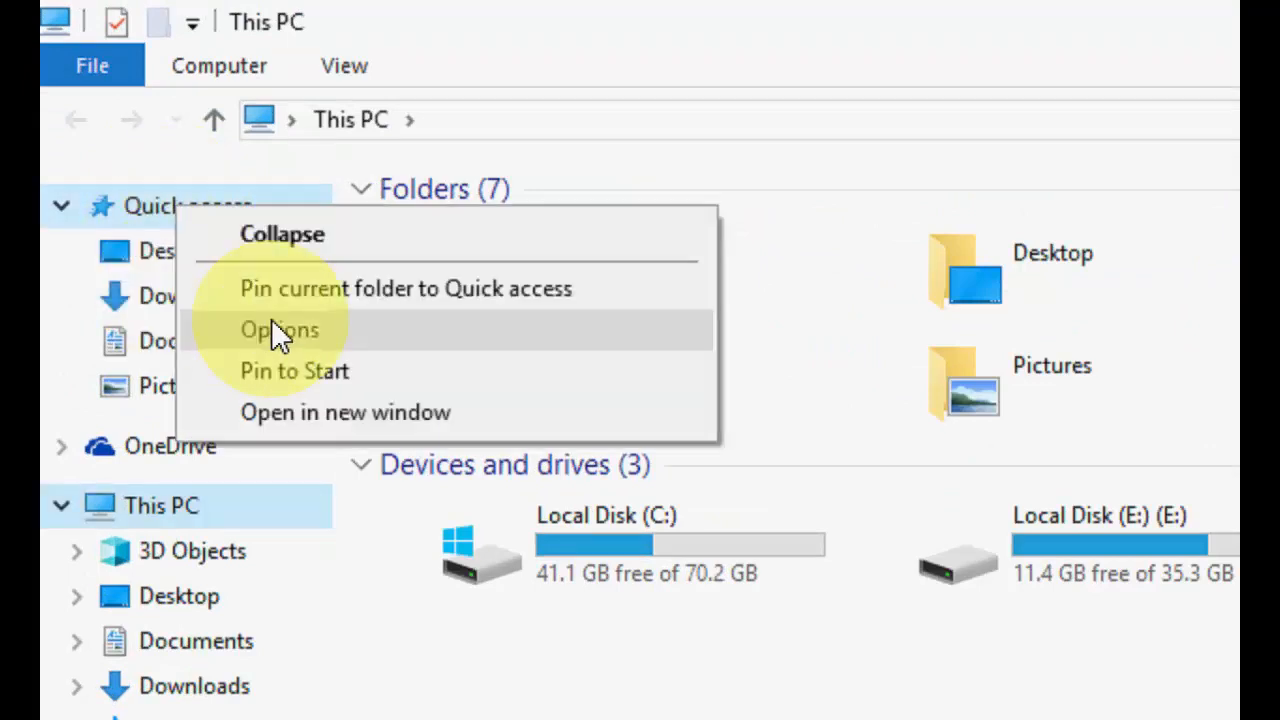
{"action": "left_click", "coordinate": [280, 328]}
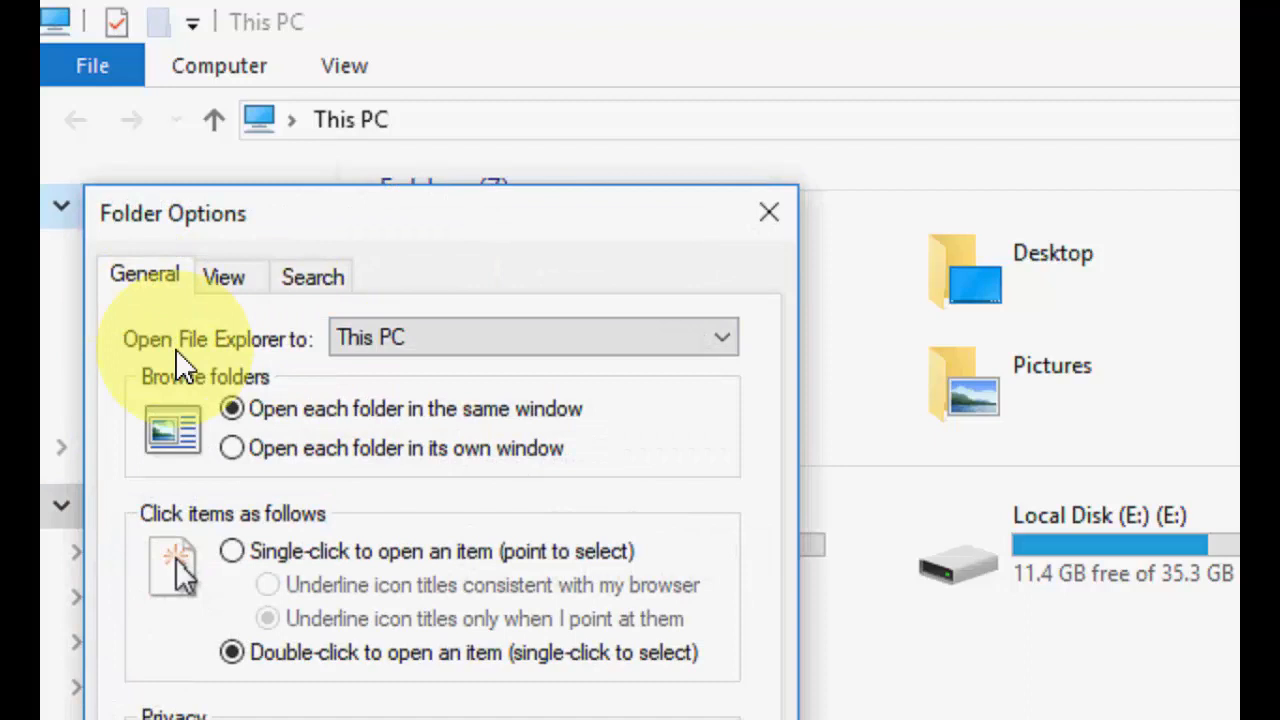
{"action": "mouse_move", "coordinate": [264, 370]}
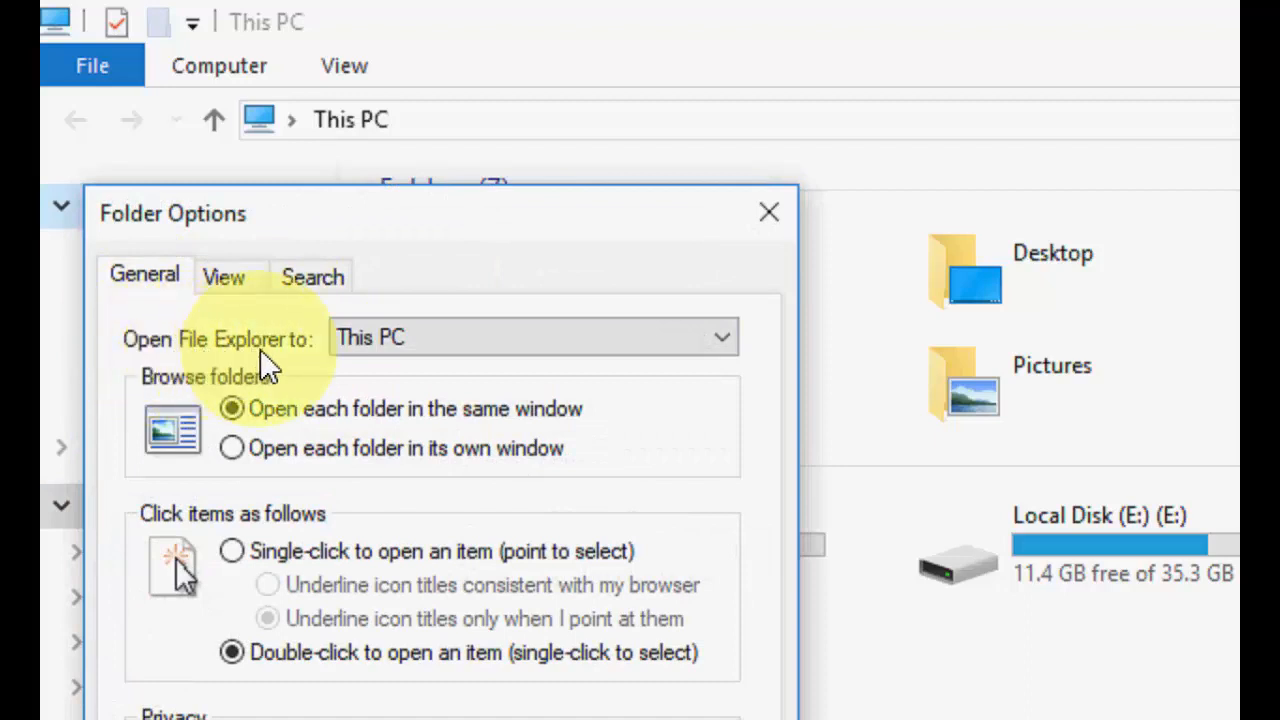
{"action": "left_click", "coordinate": [720, 336]}
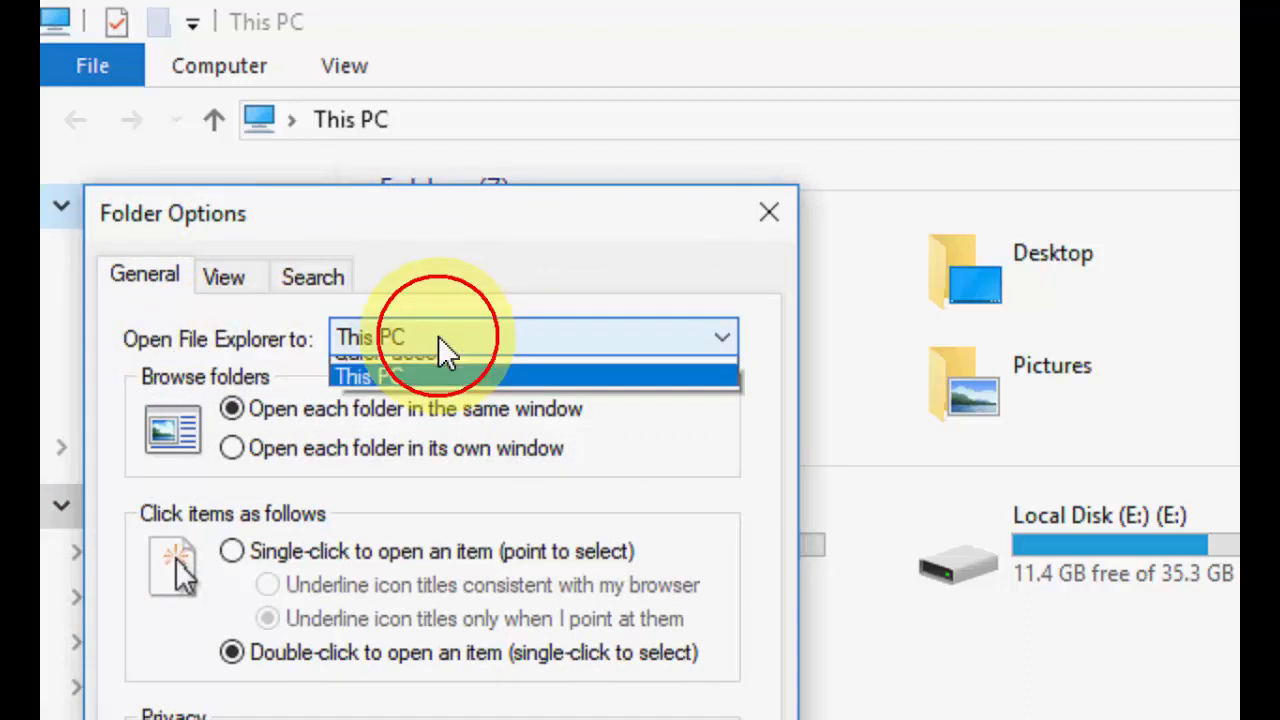
{"action": "mouse_move", "coordinate": [490, 370]}
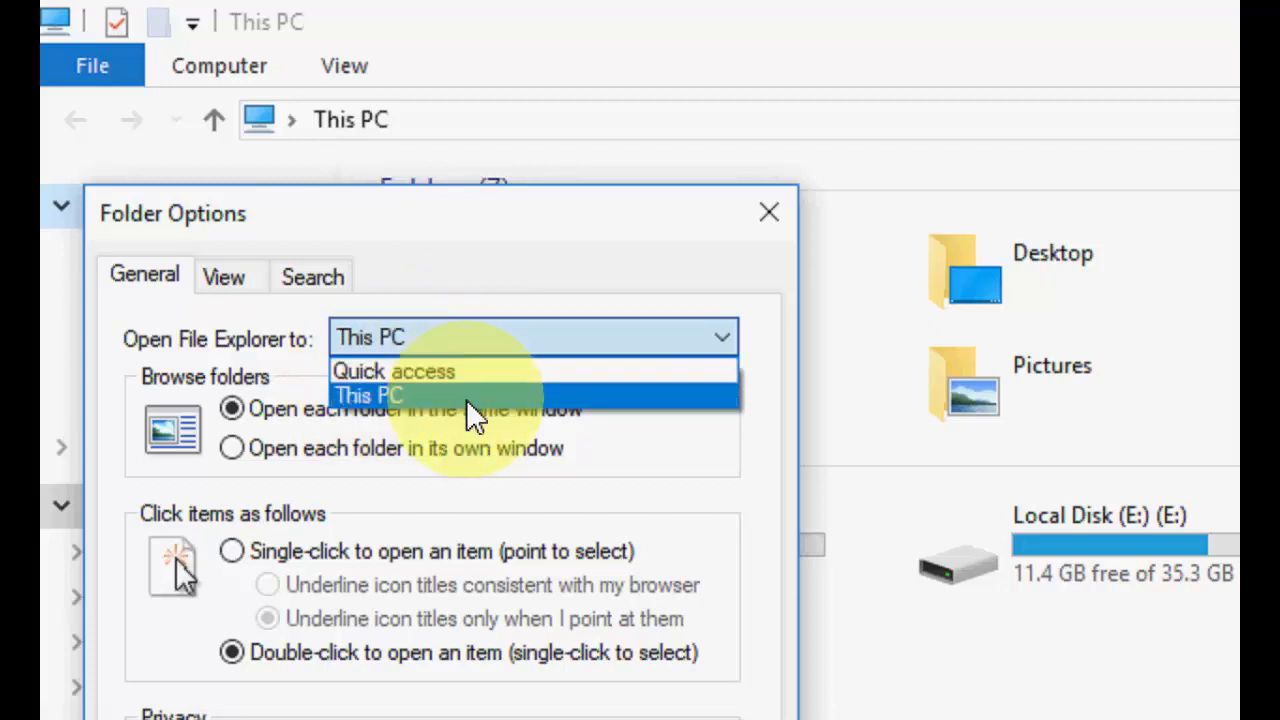
{"action": "mouse_move", "coordinate": [390, 404]}
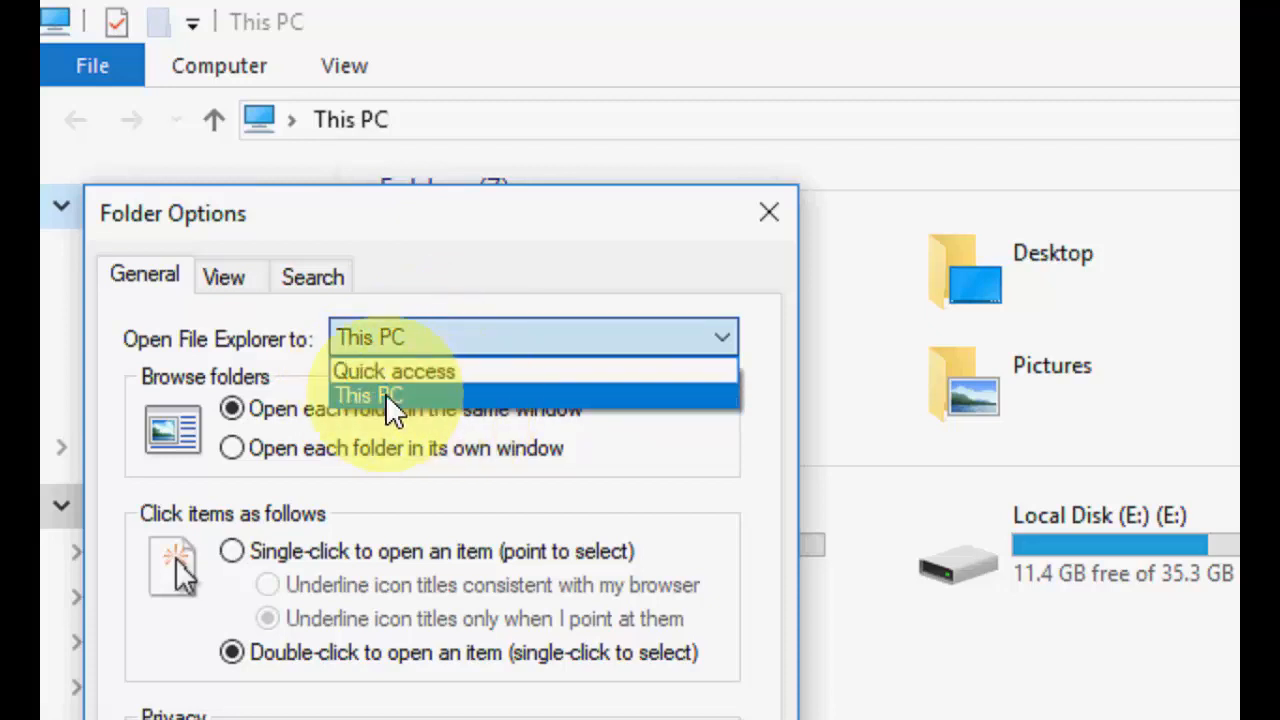
{"action": "left_click", "coordinate": [368, 394]}
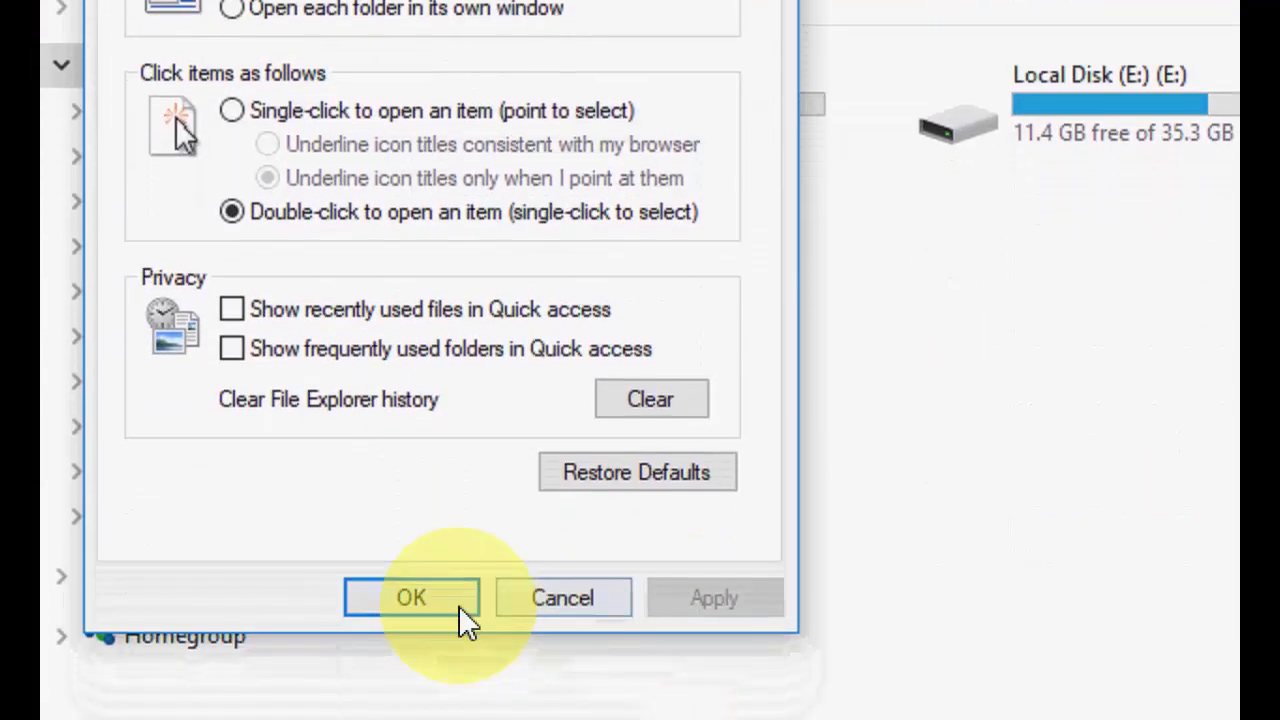
{"action": "left_click", "coordinate": [412, 596]}
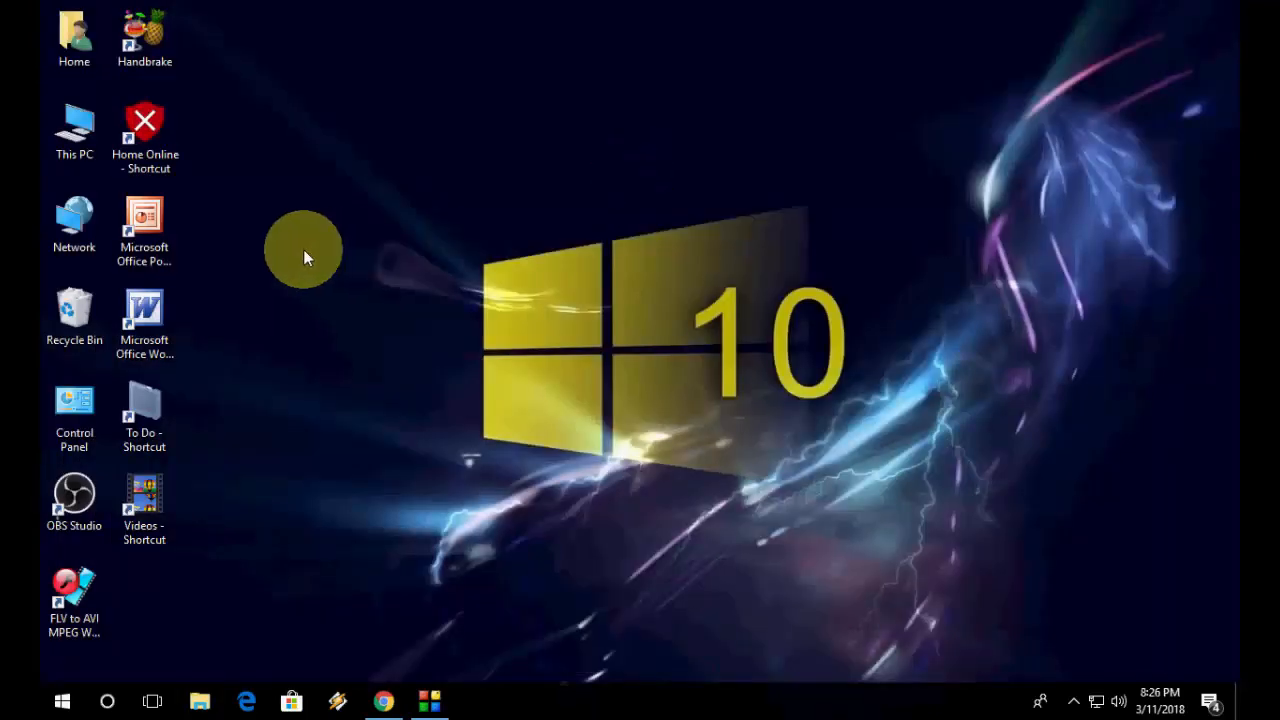
Start a new desktop shortcut whose target is explorer.exe, correcting a typo along the way
{"action": "right_click", "coordinate": [304, 250]}
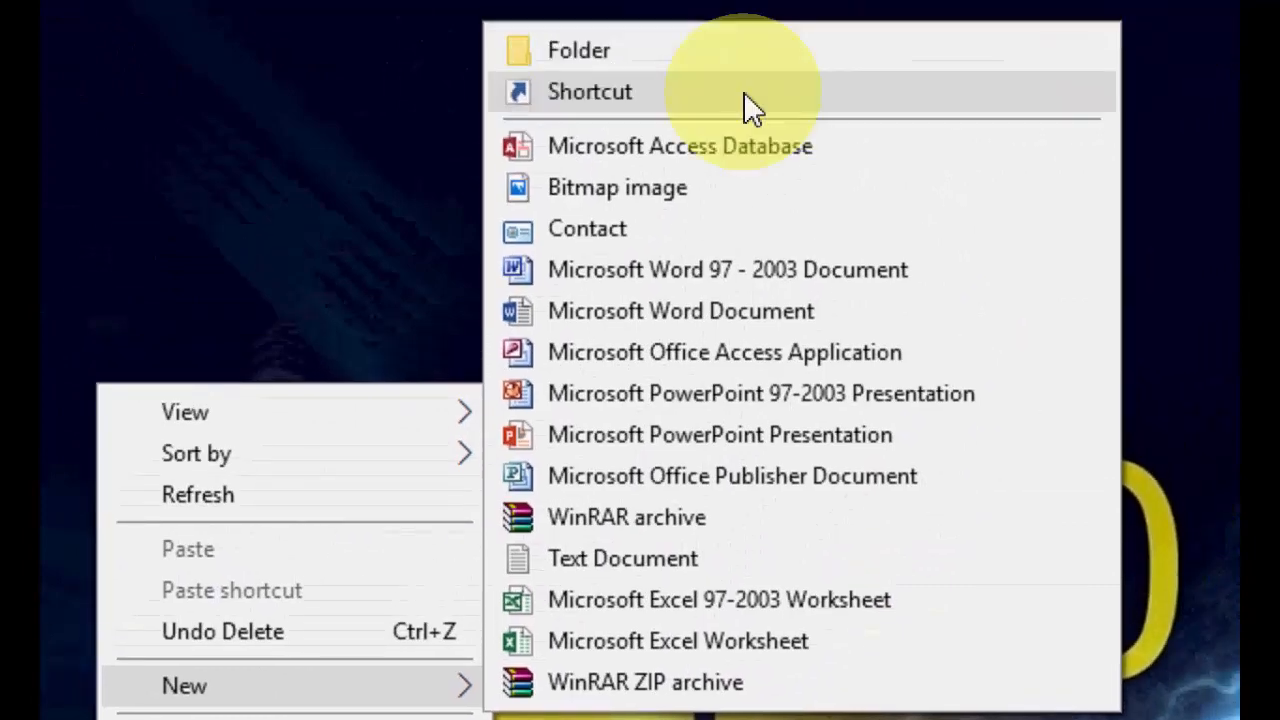
{"action": "left_click", "coordinate": [588, 92]}
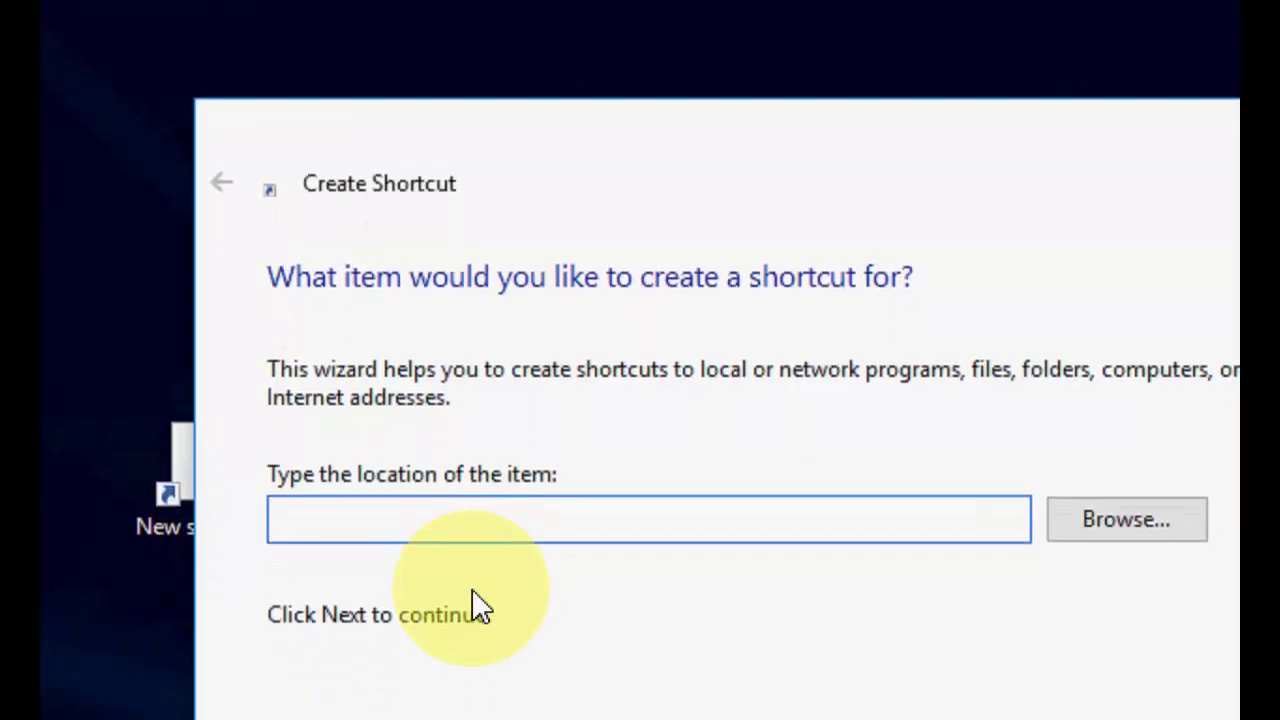
{"action": "type", "text": "exokir"}
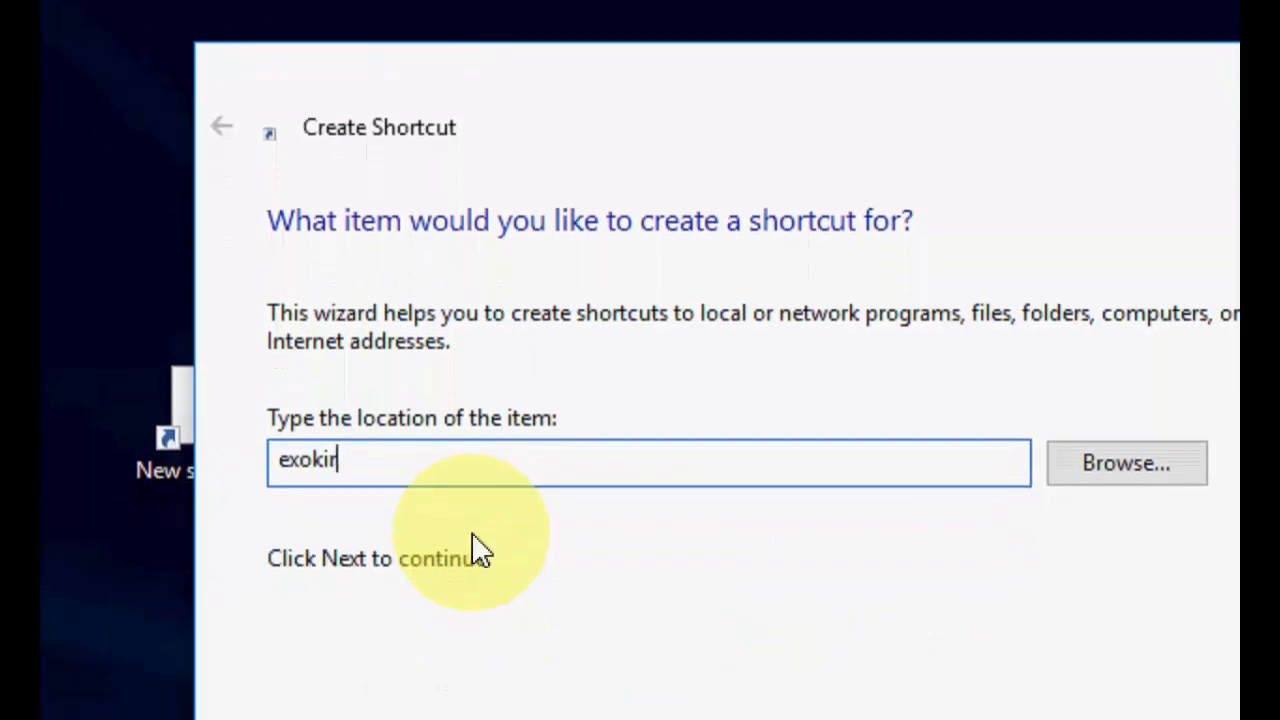
{"action": "key", "text": "BackSpace"}
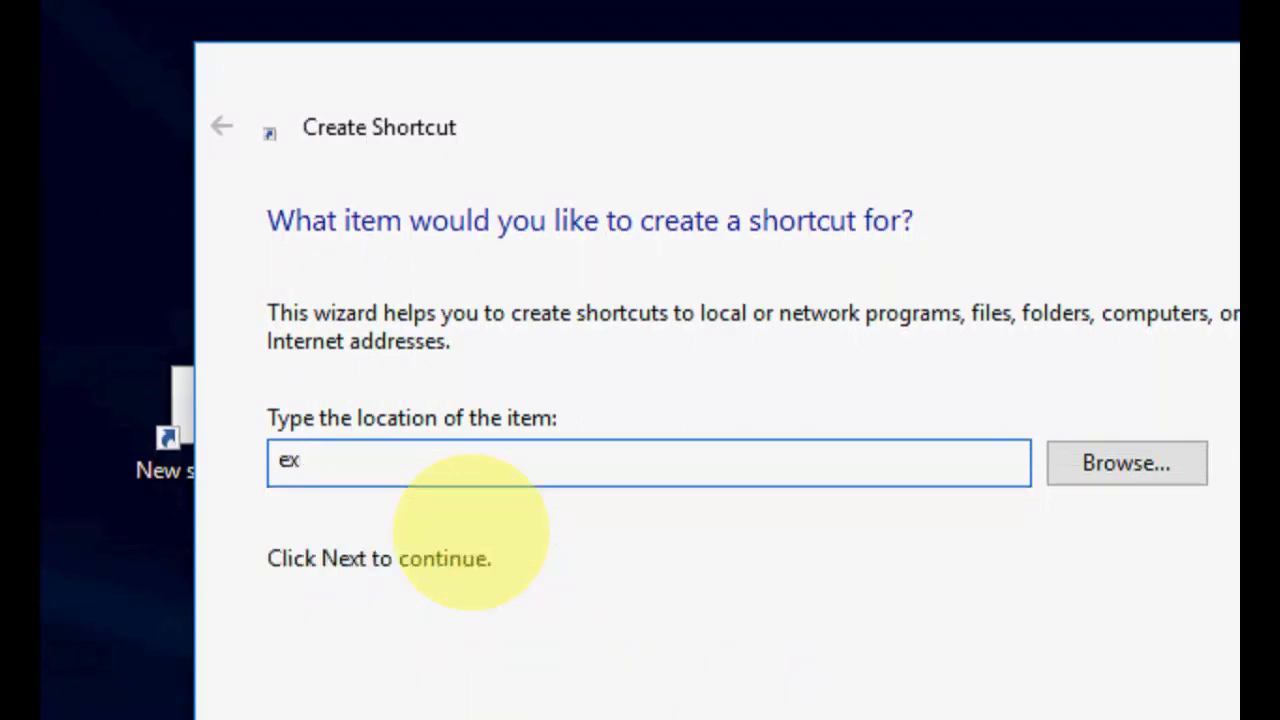
{"action": "type", "text": "plorer"}
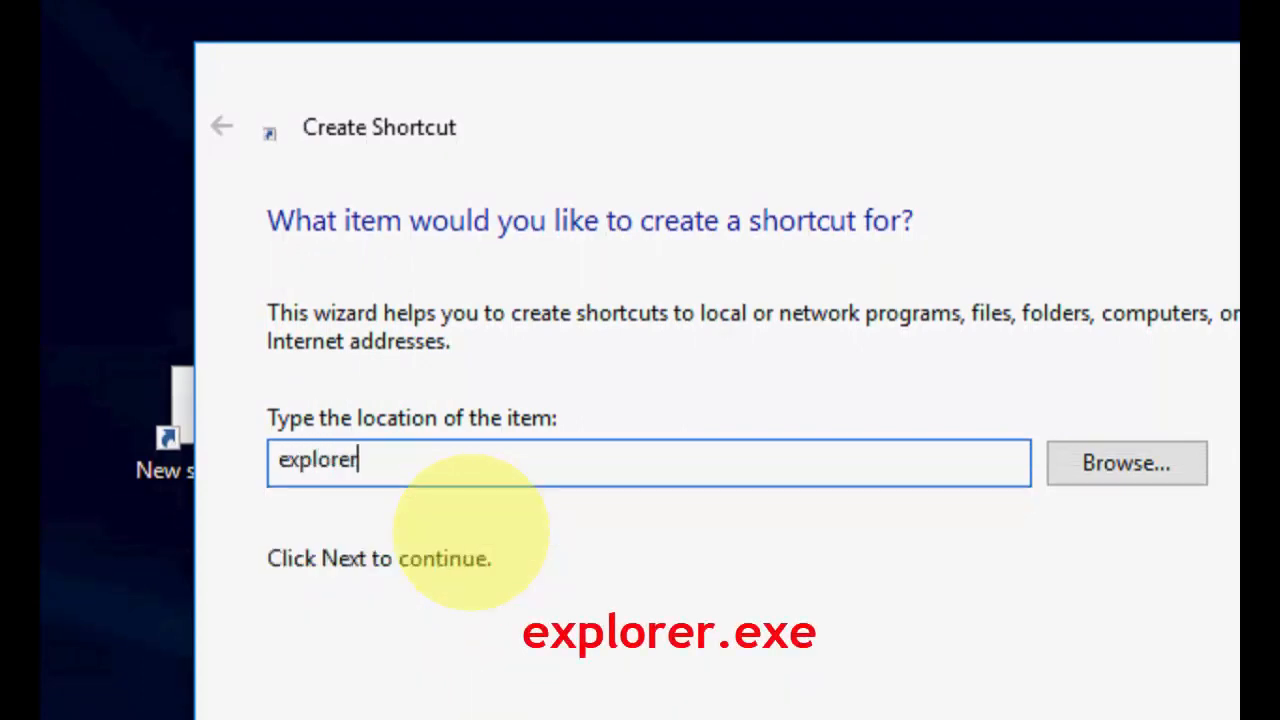
{"action": "type", "text": ".exe"}
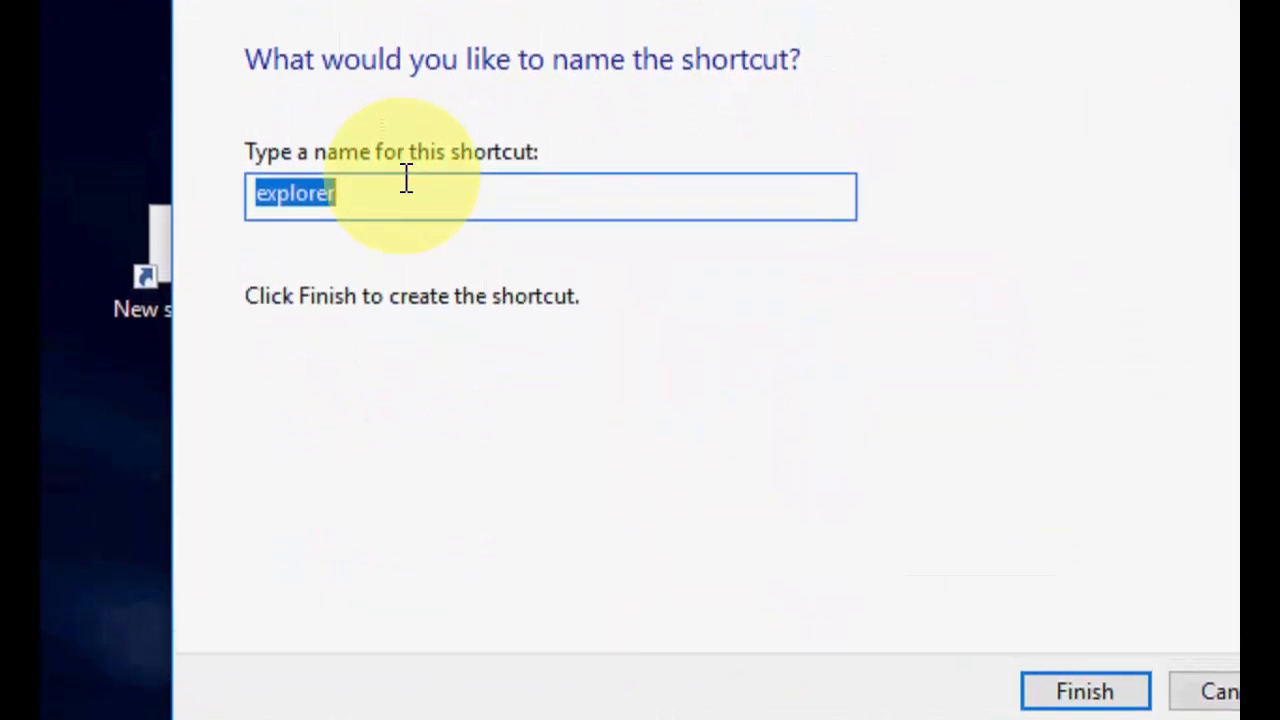
Name the shortcut 'File Explorer' and finish creating it on the desktop
{"action": "type", "text": "File"}
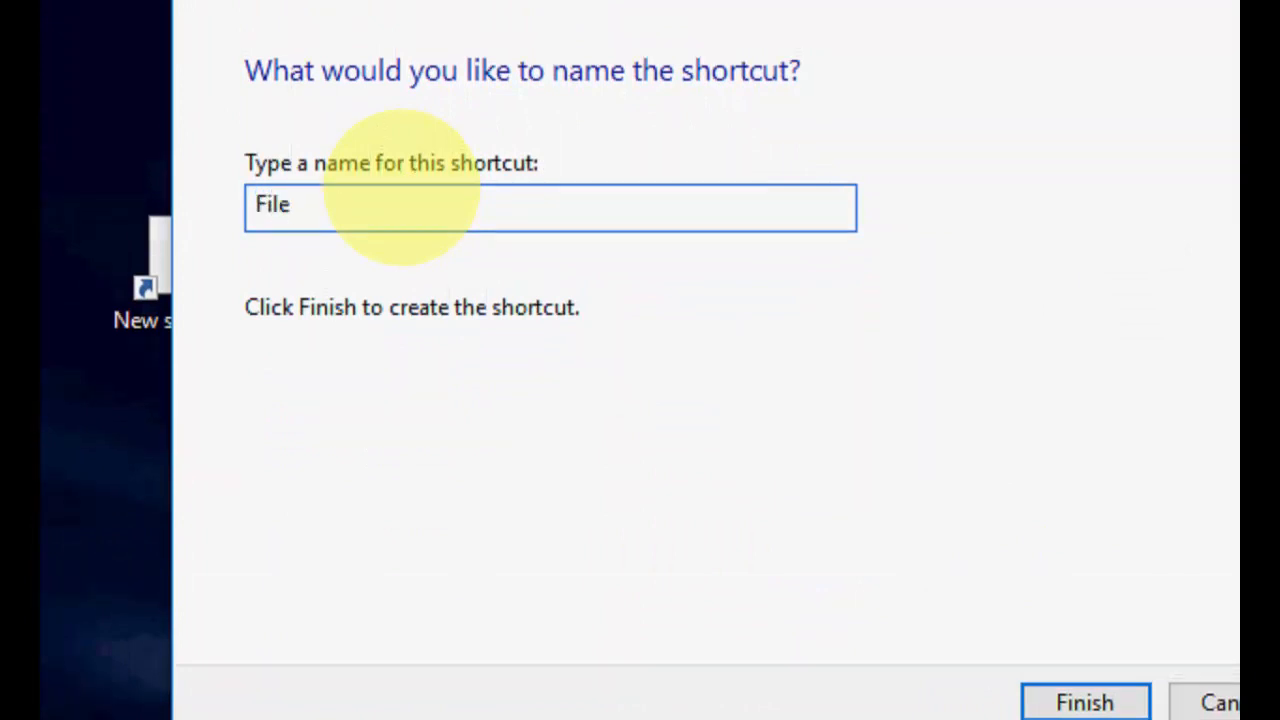
{"action": "type", "text": "Explorer"}
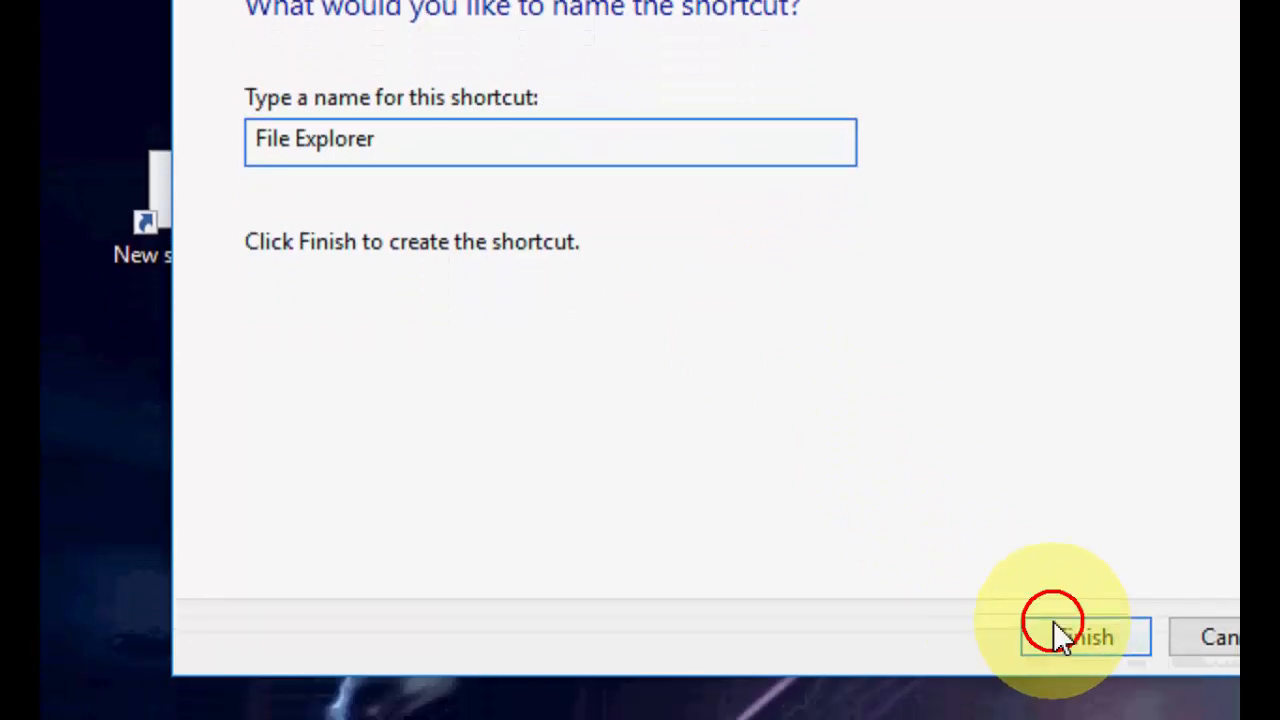
{"action": "left_click", "coordinate": [1082, 636]}
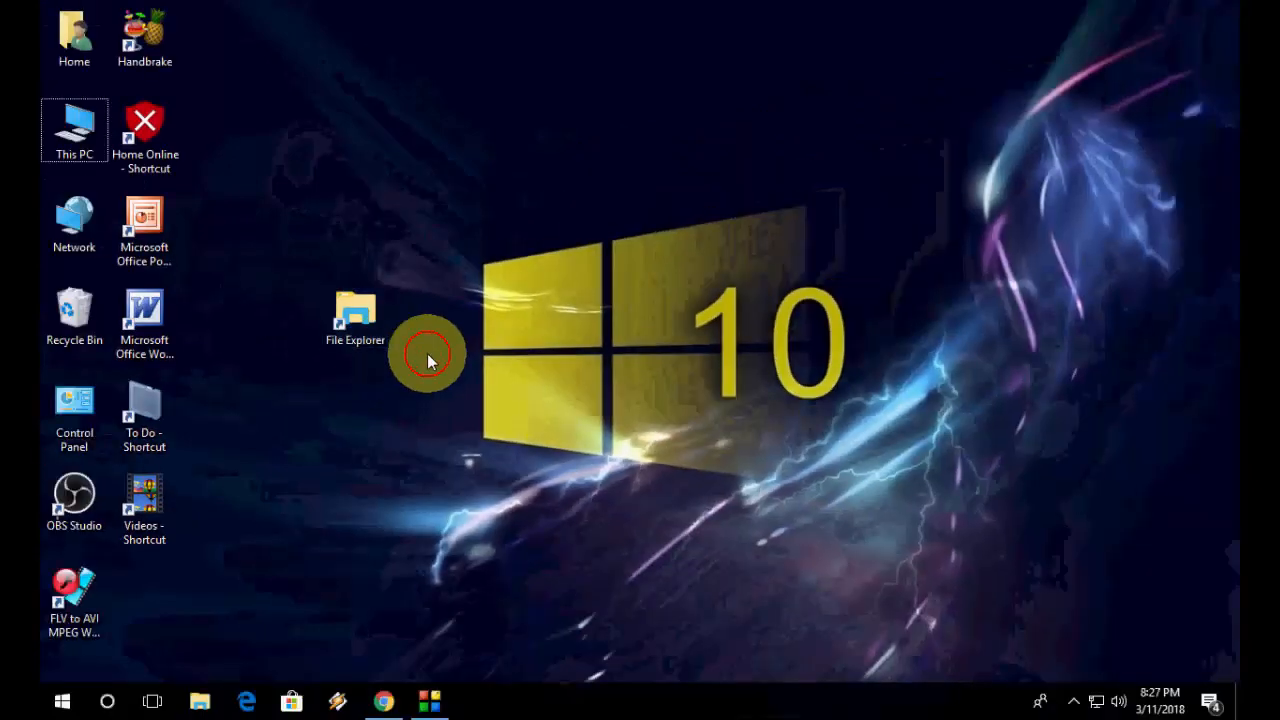
{"action": "mouse_move", "coordinate": [356, 320]}
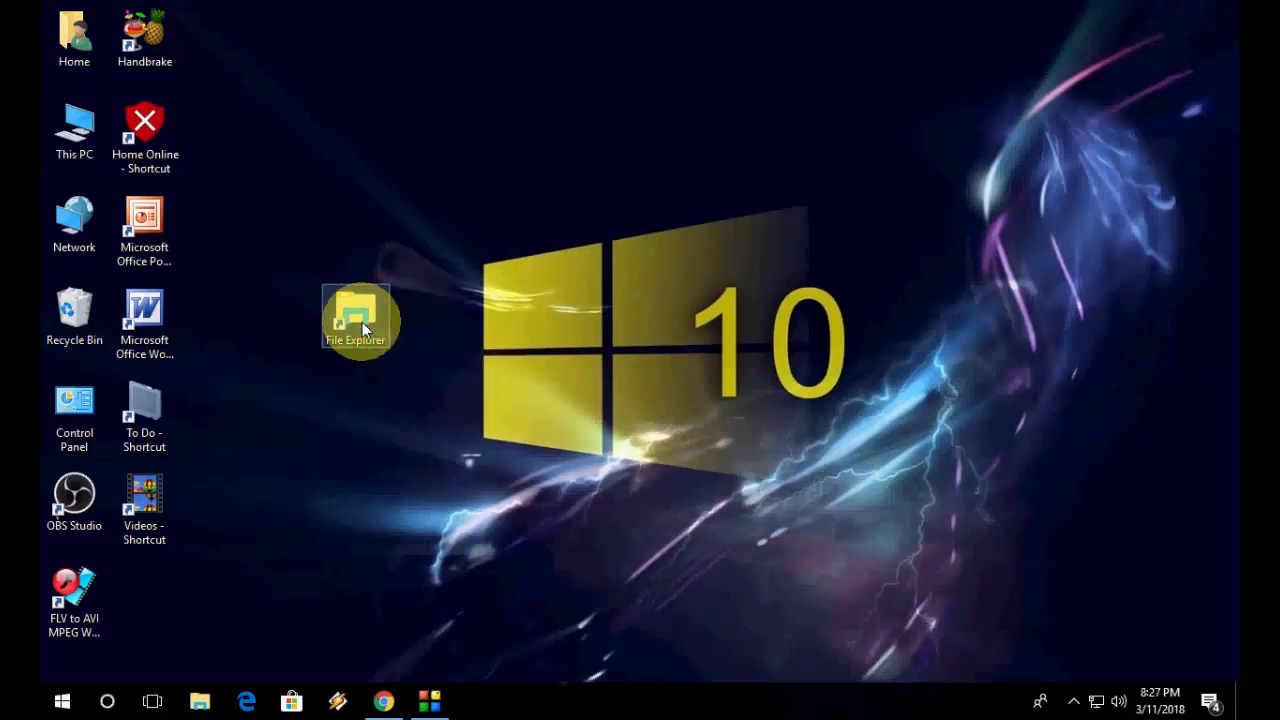
{"action": "double_click", "coordinate": [356, 318]}
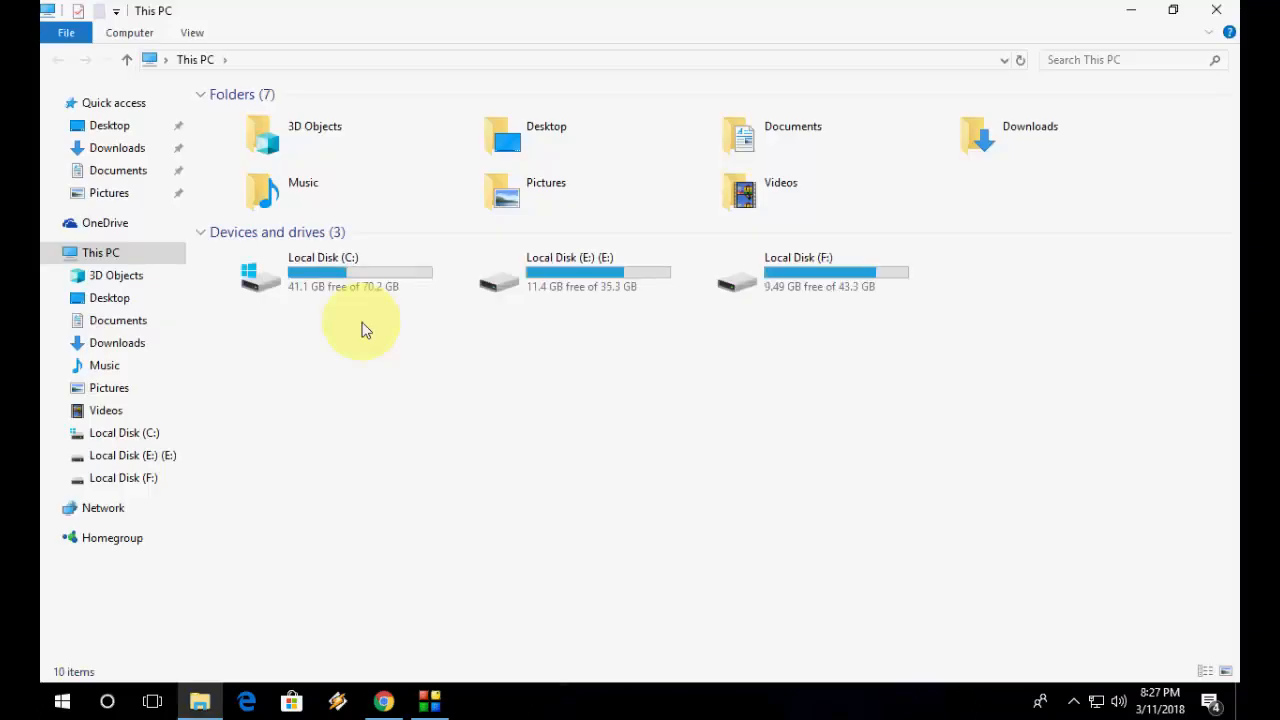
{"action": "mouse_move", "coordinate": [1108, 8]}
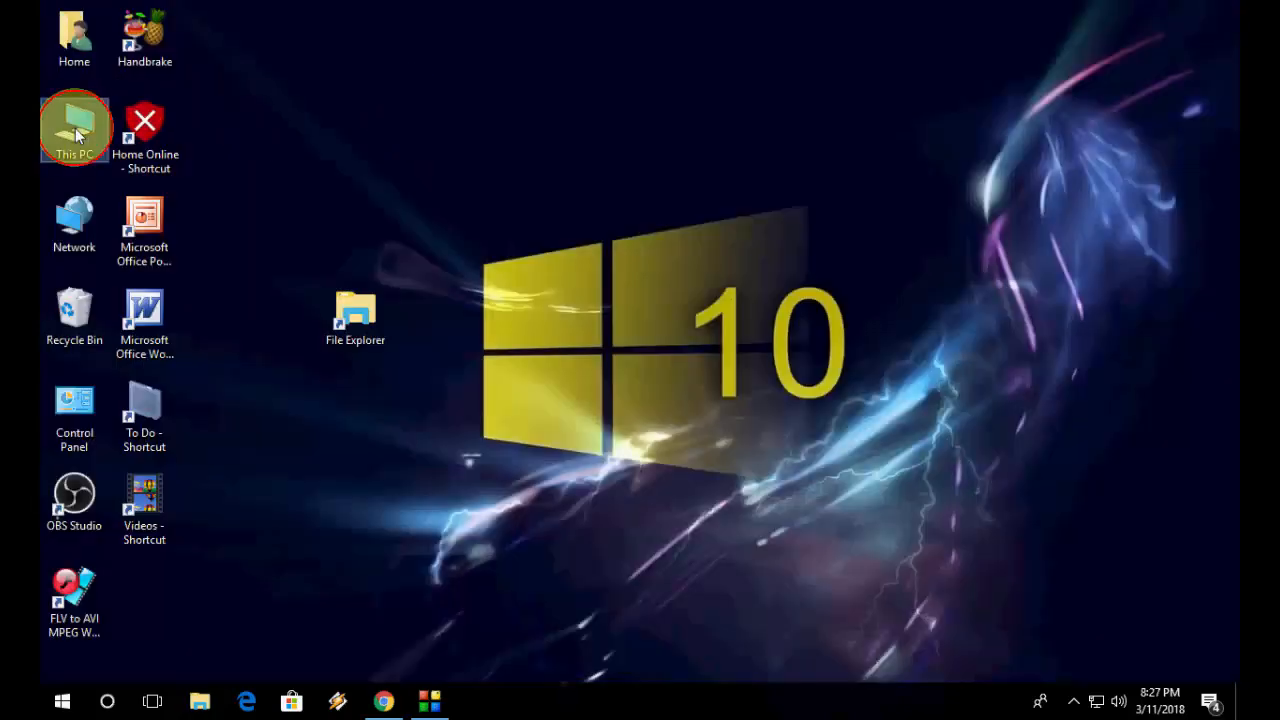
{"action": "double_click", "coordinate": [74, 128]}
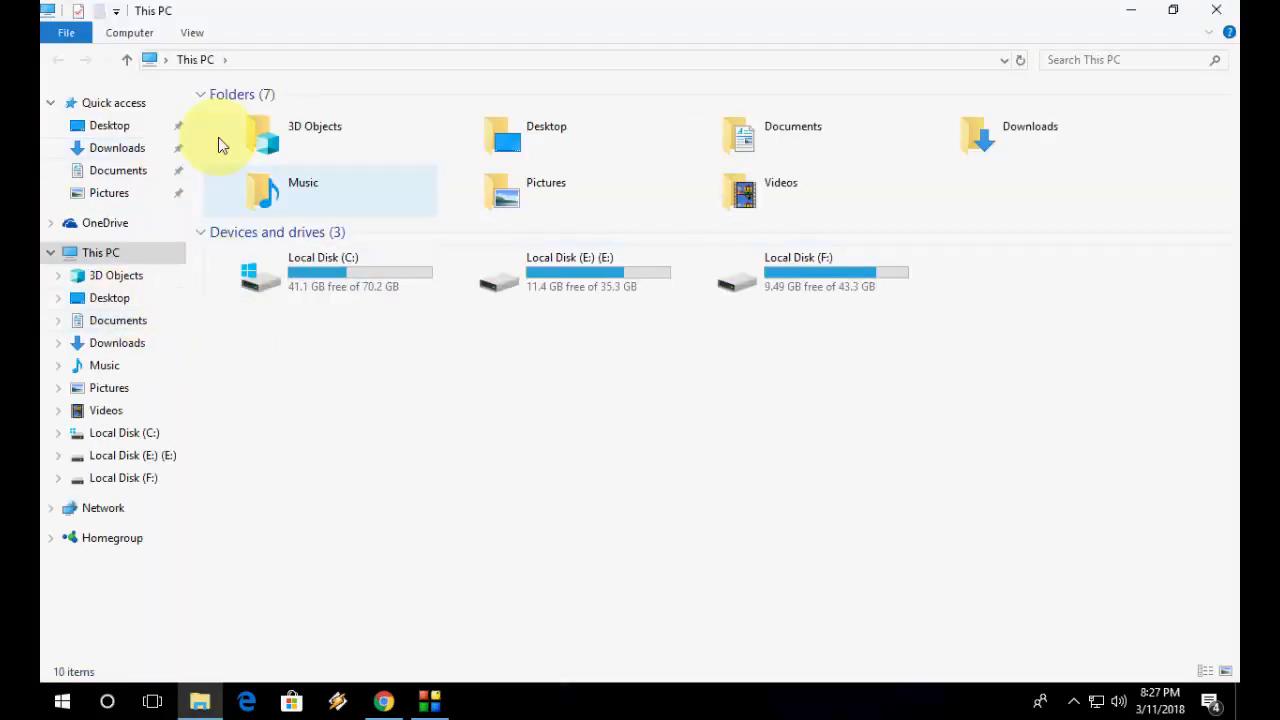
{"action": "mouse_move", "coordinate": [844, 38]}
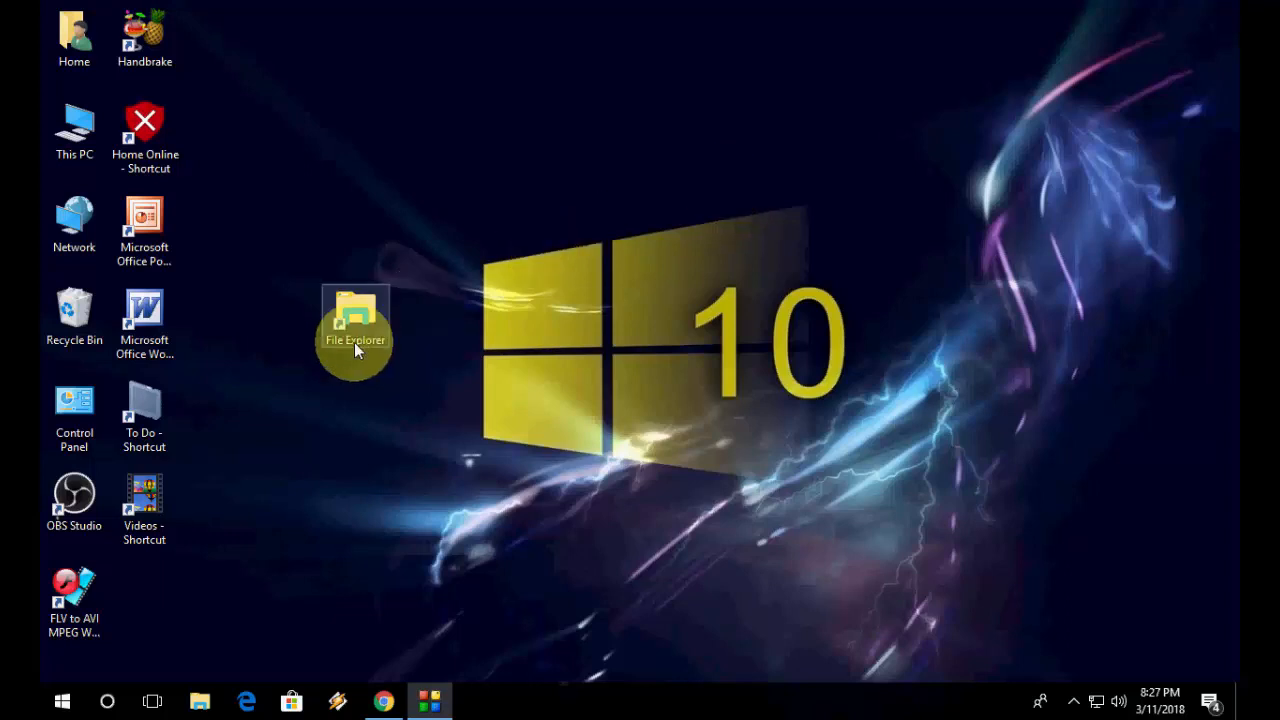
{"action": "right_click", "coordinate": [356, 330]}
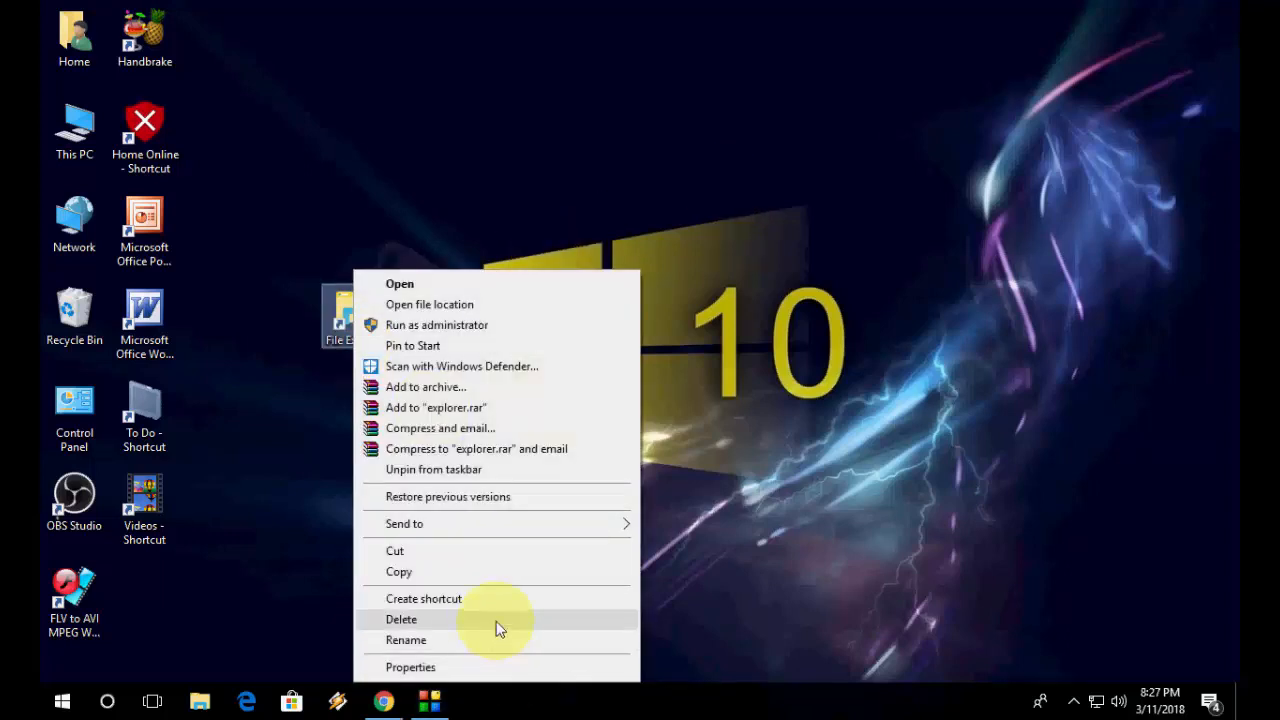